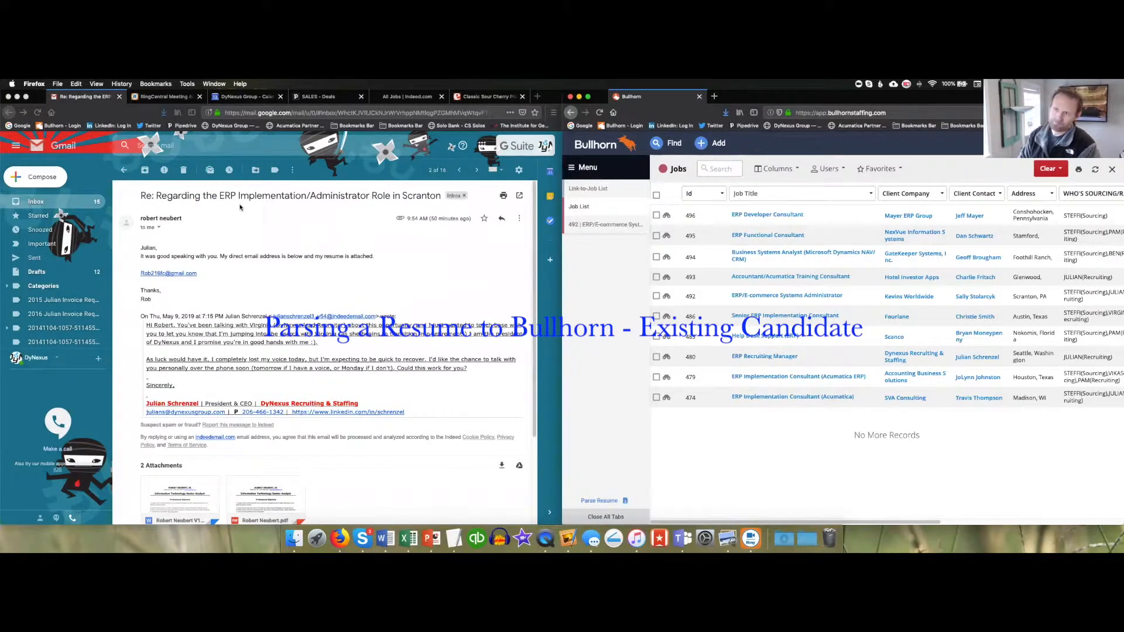
scroll(down, 3)
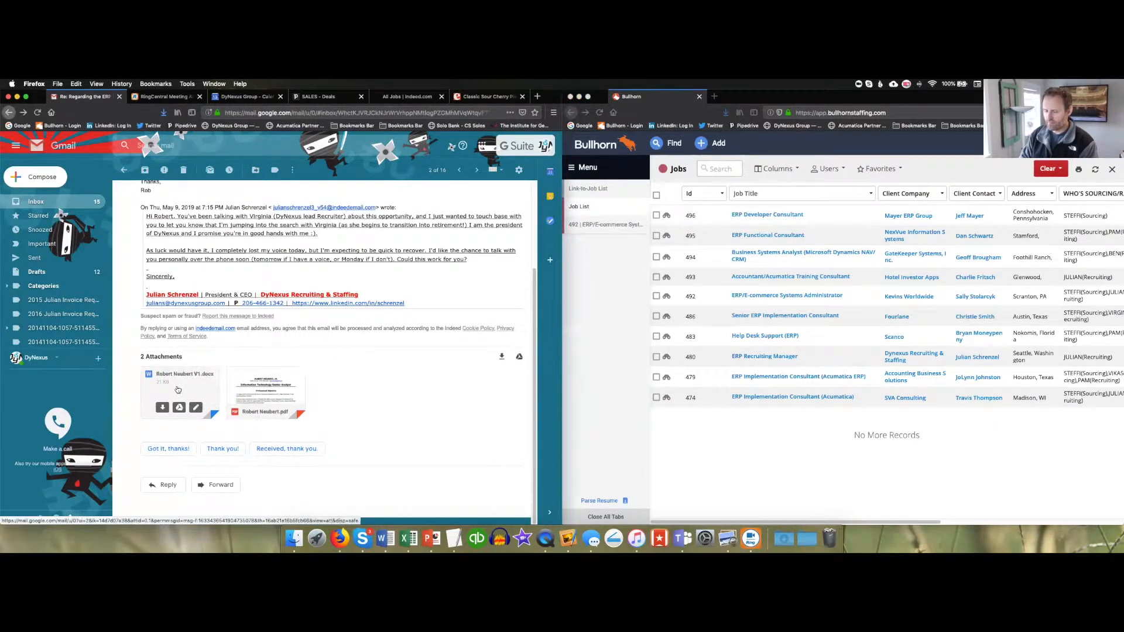
mouse_move(162, 407)
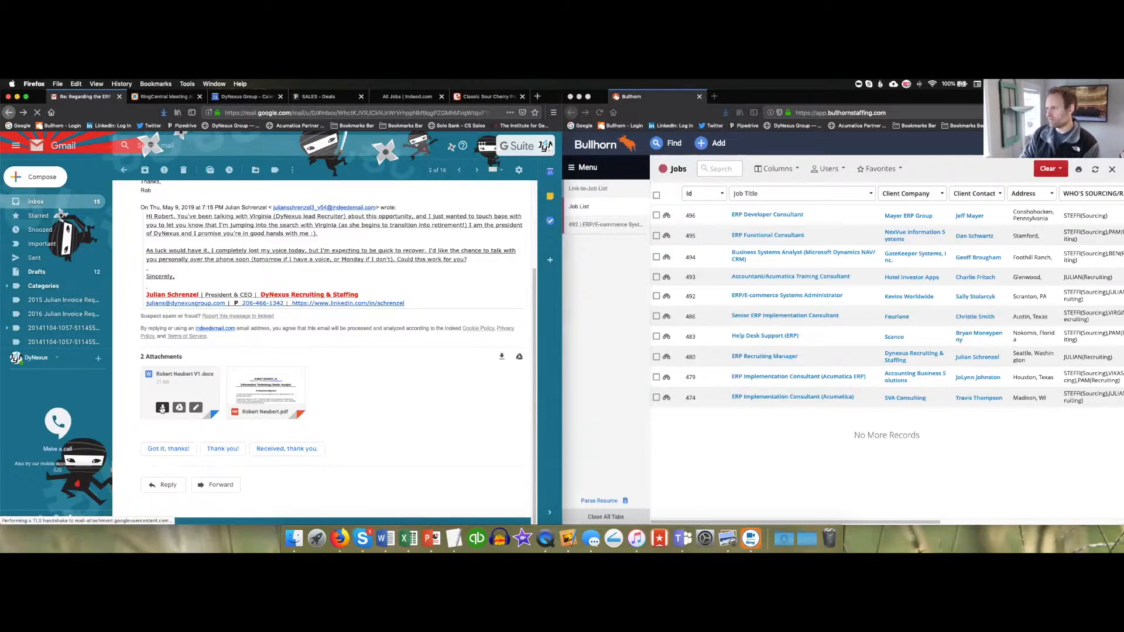
click(161, 407)
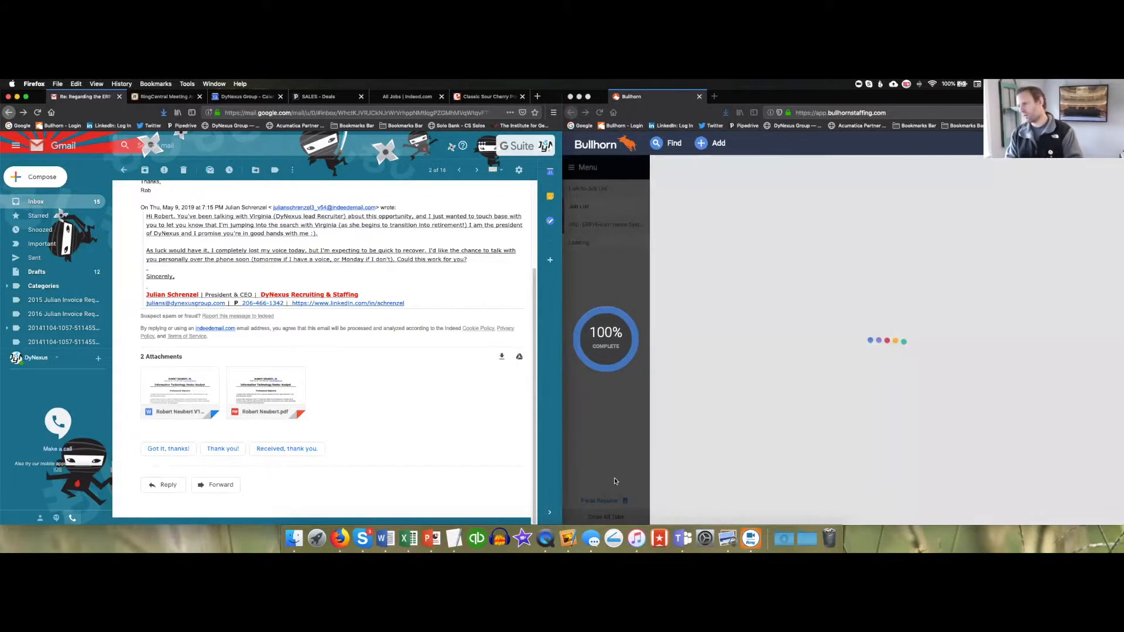
click(586, 241)
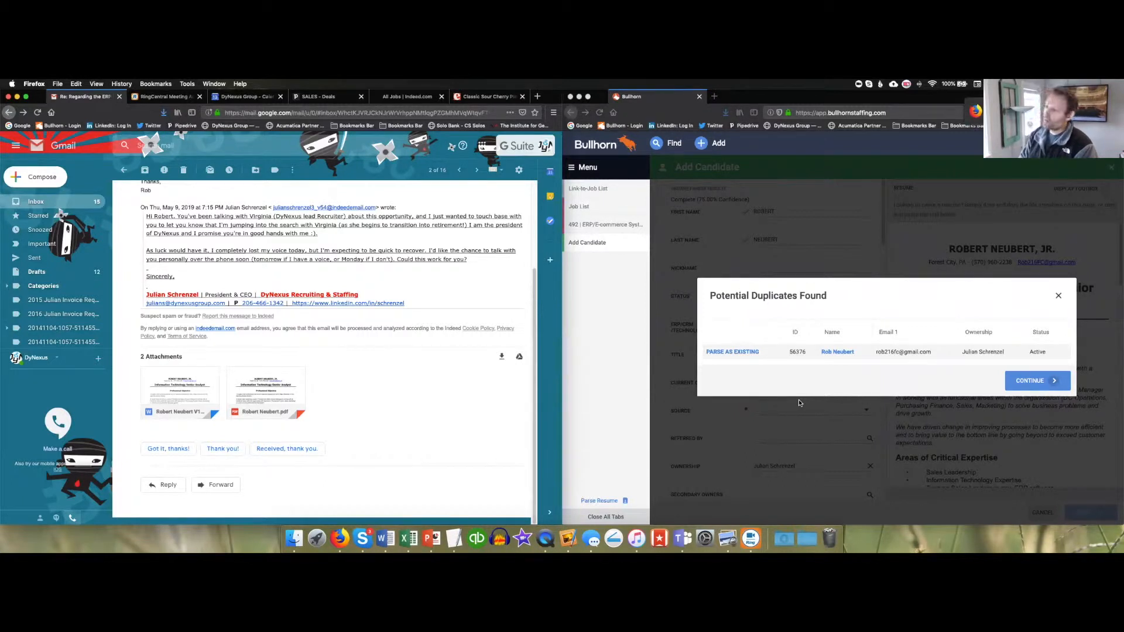
mouse_move(830, 370)
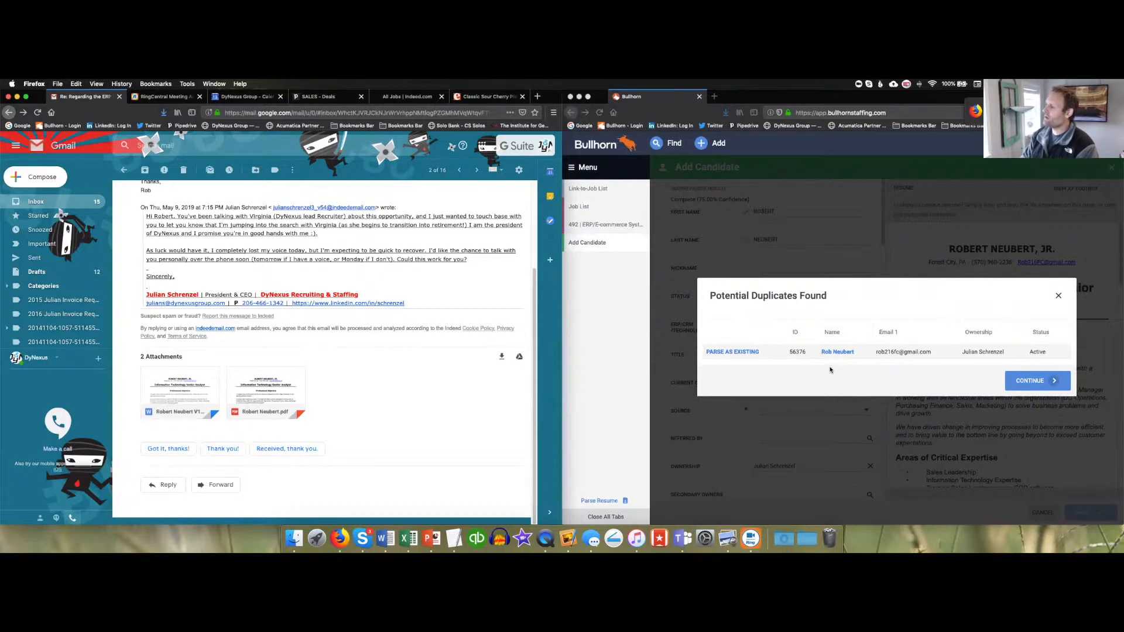
mouse_move(827, 367)
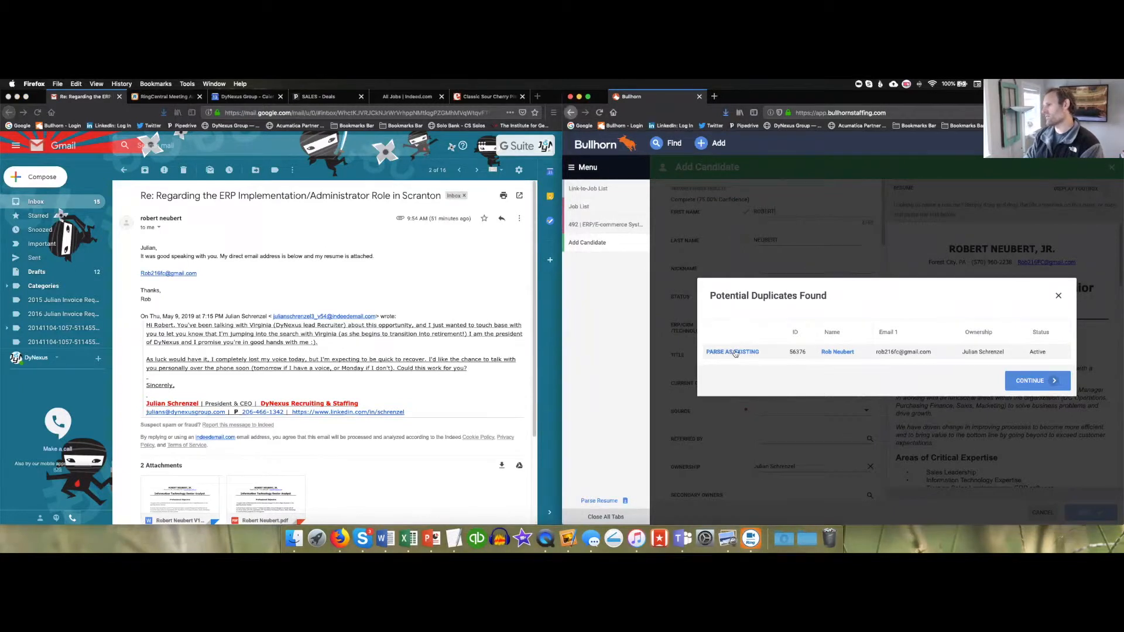
click(731, 351)
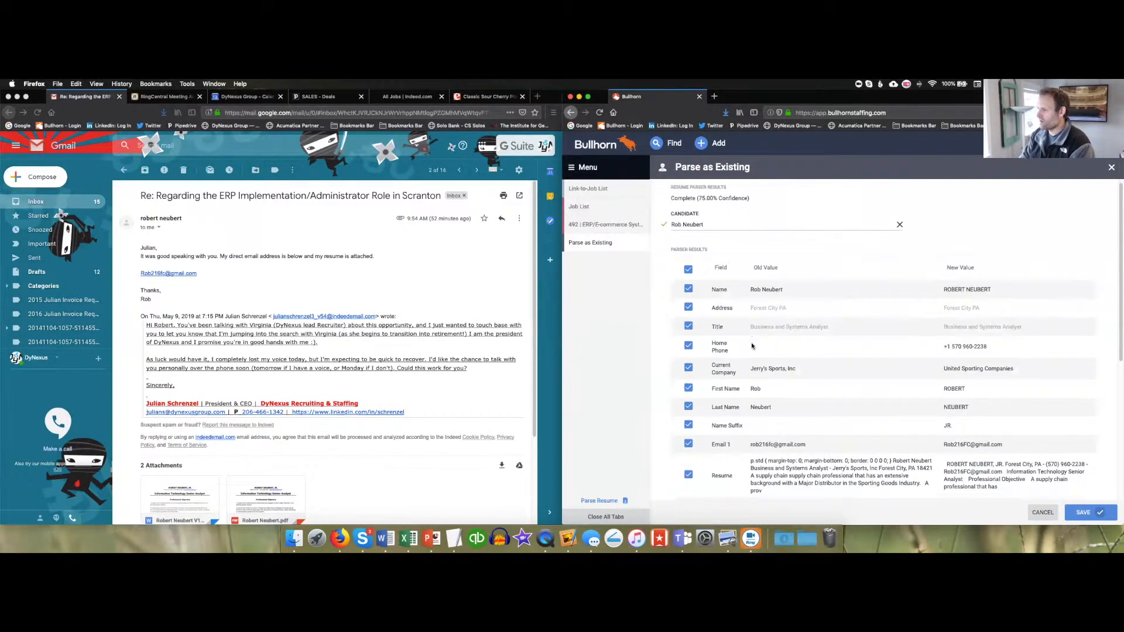
scroll(down, 3)
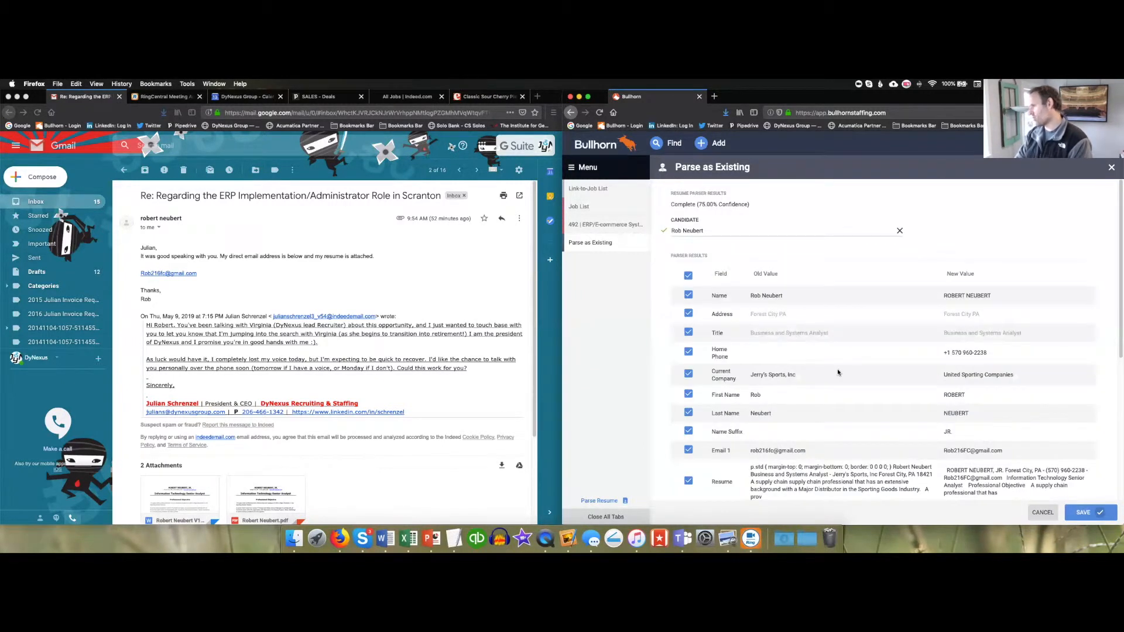
mouse_move(866, 349)
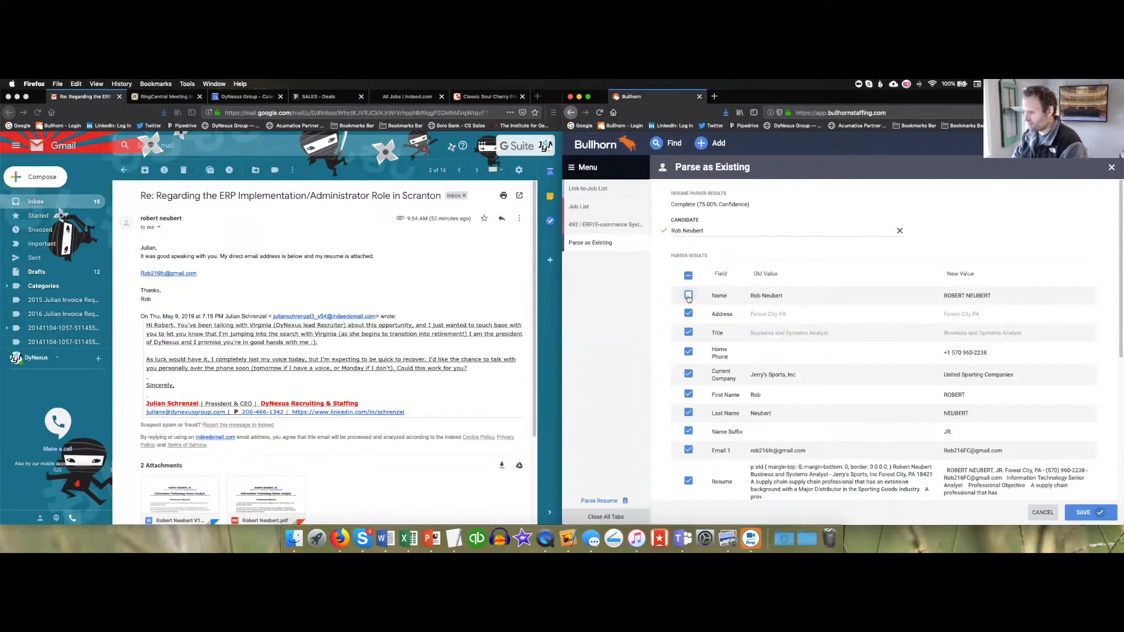
click(687, 295)
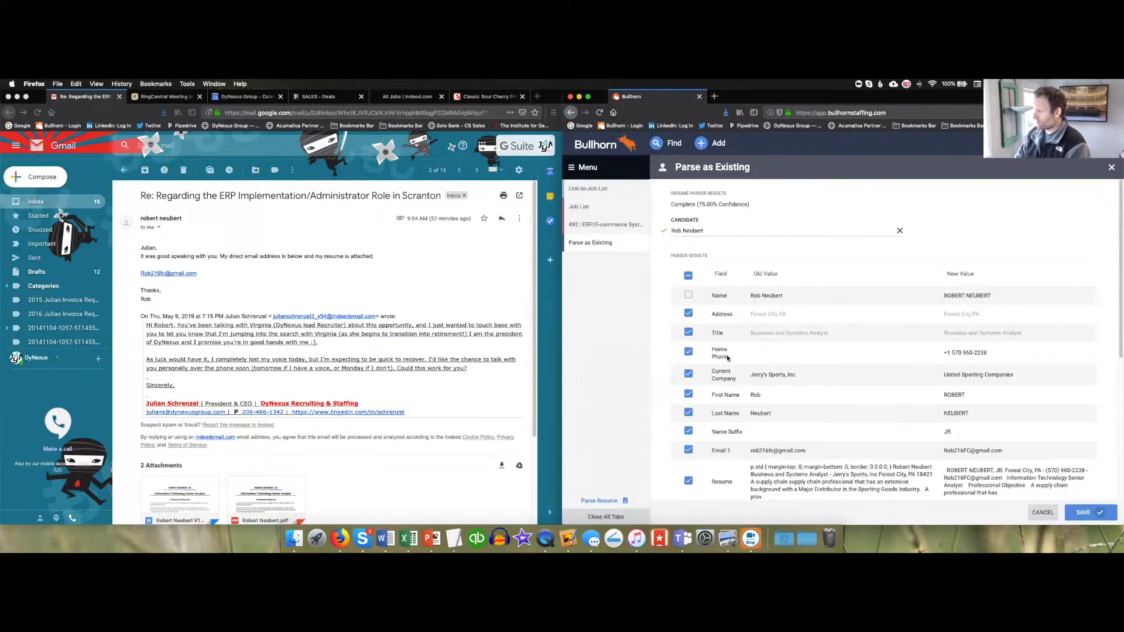
mouse_move(814, 401)
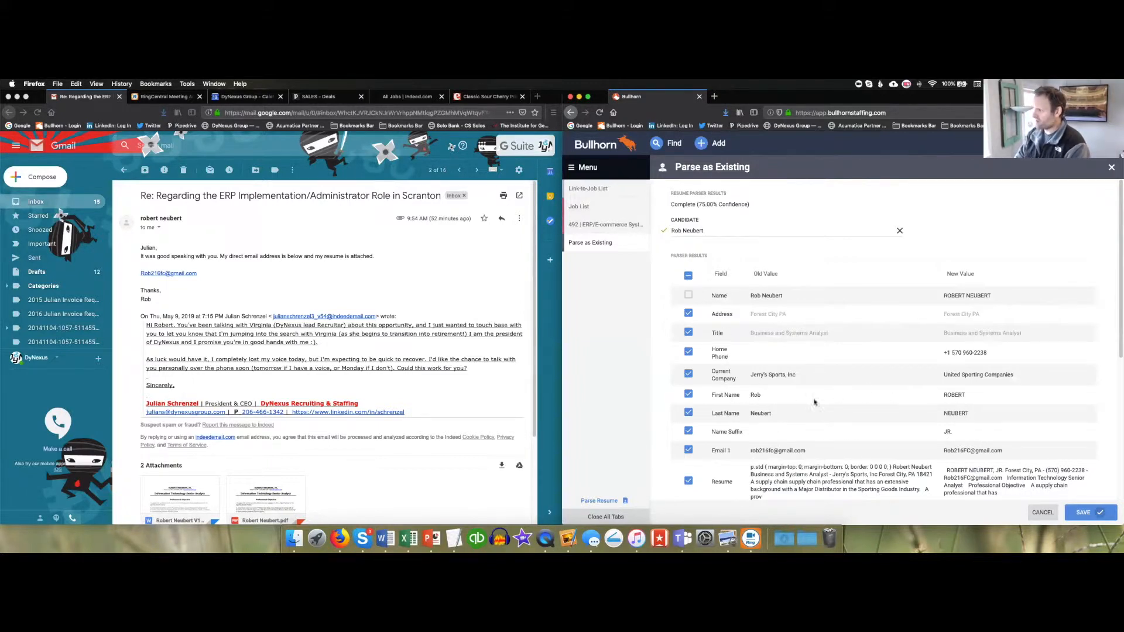
mouse_move(768, 412)
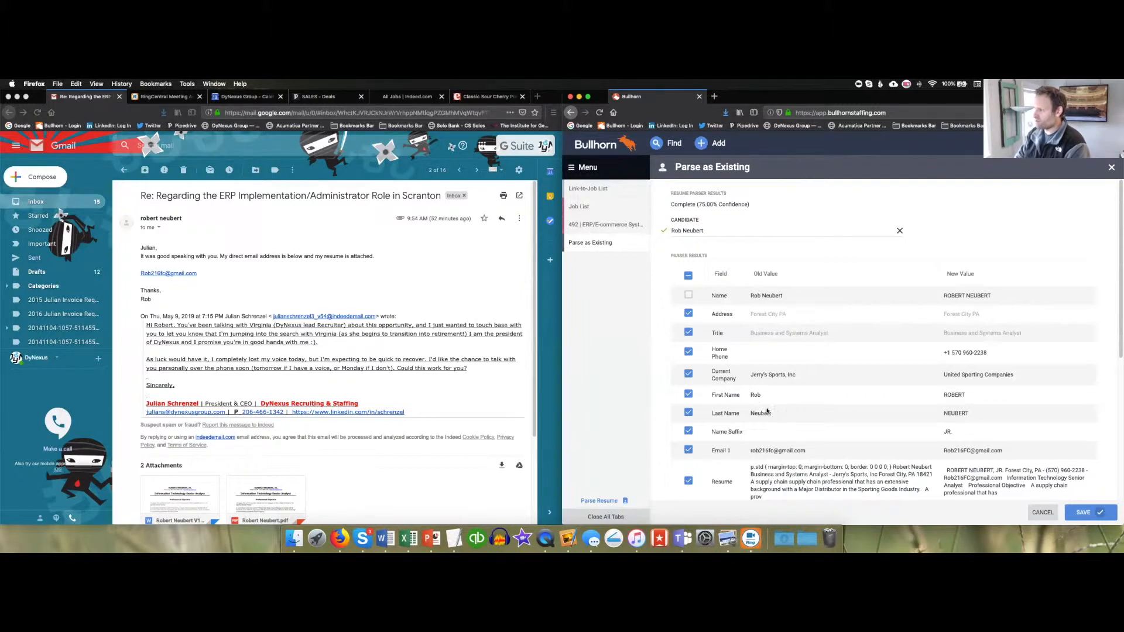
click(689, 295)
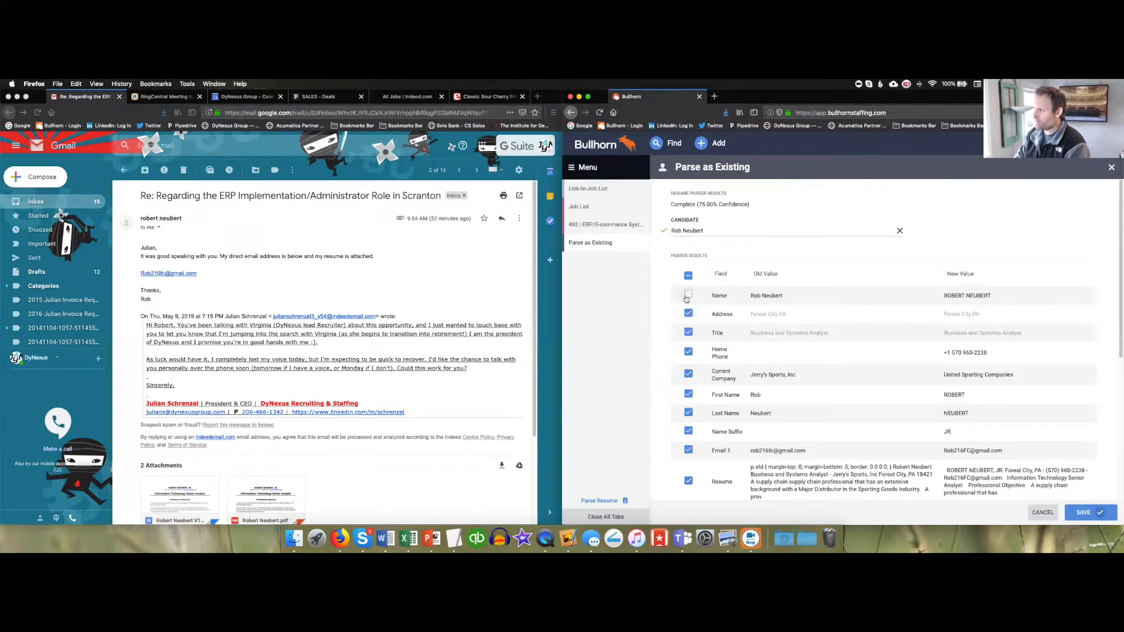
click(688, 395)
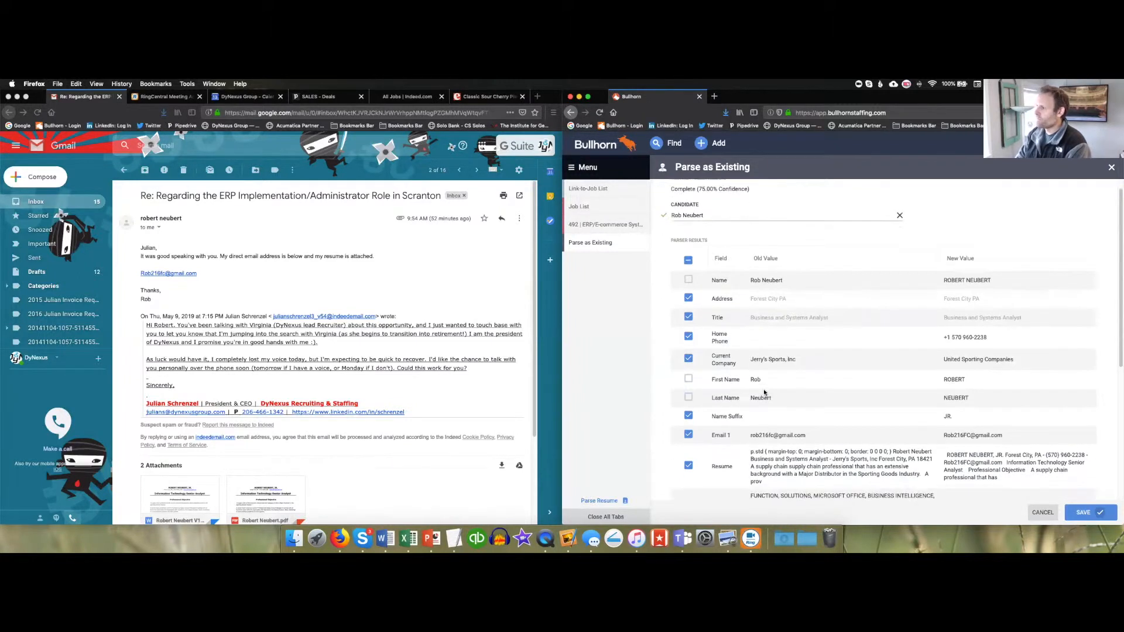
scroll(down, 3)
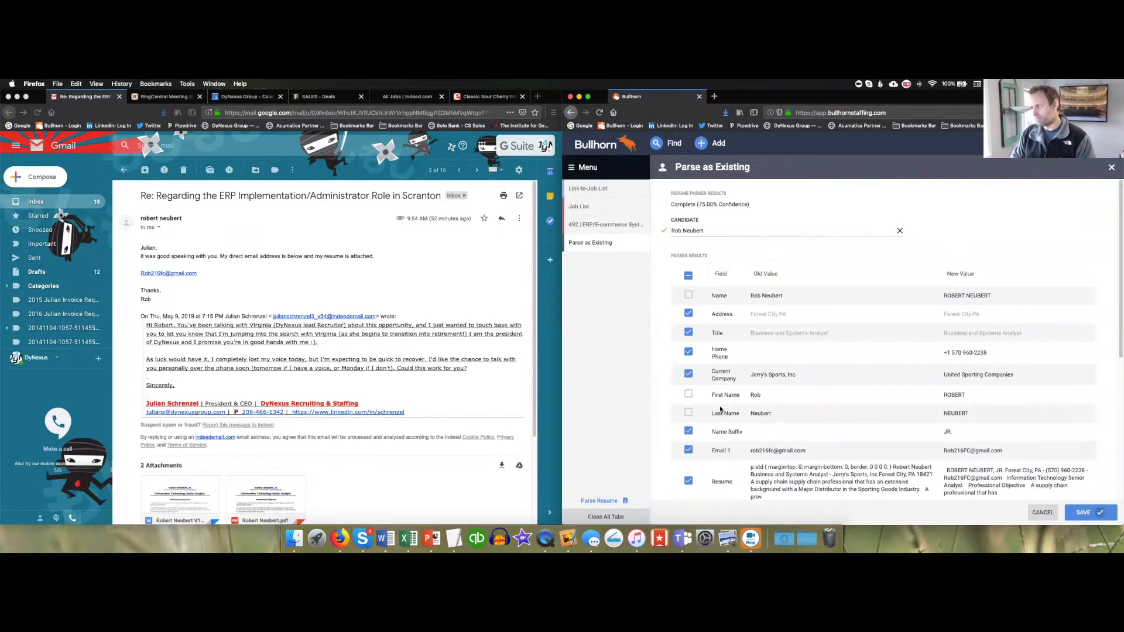
scroll(down, 3)
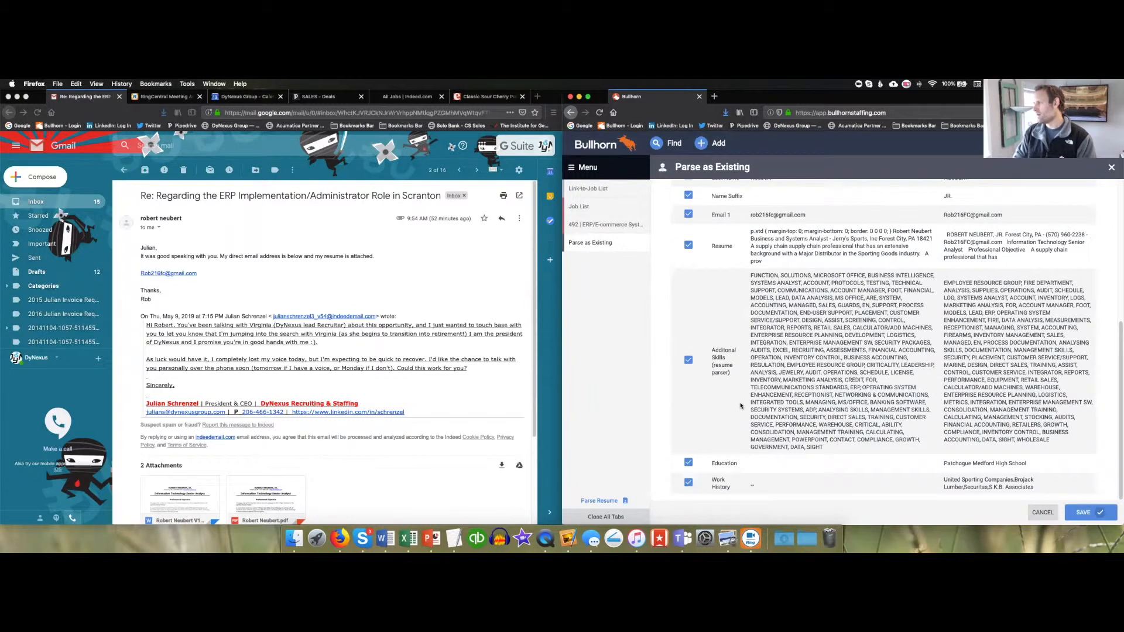
click(1089, 512)
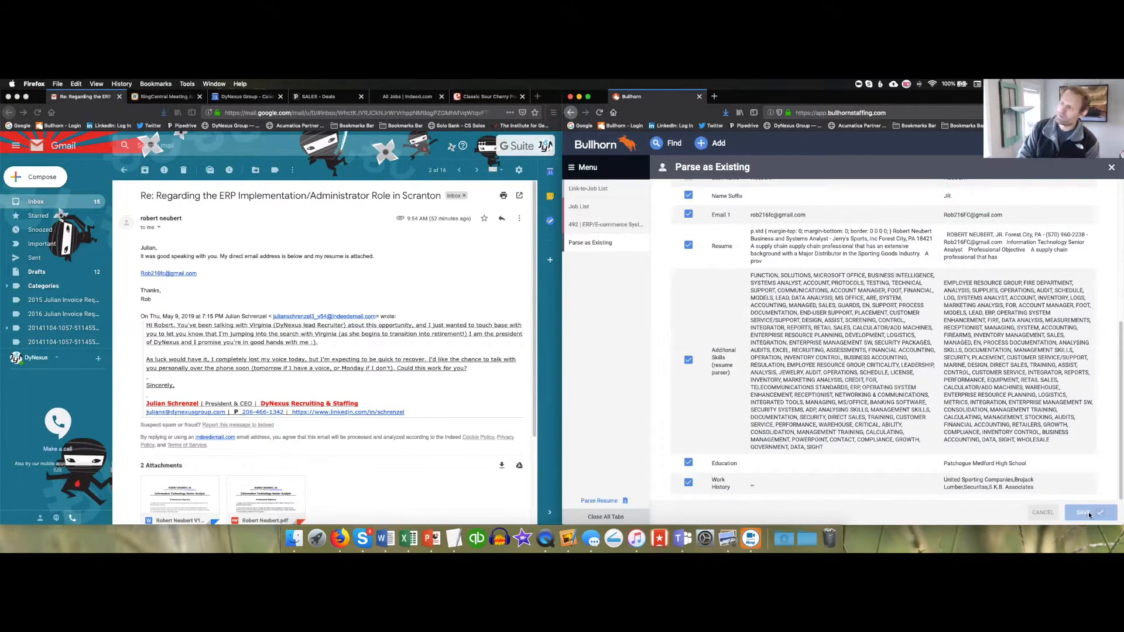
click(1088, 512)
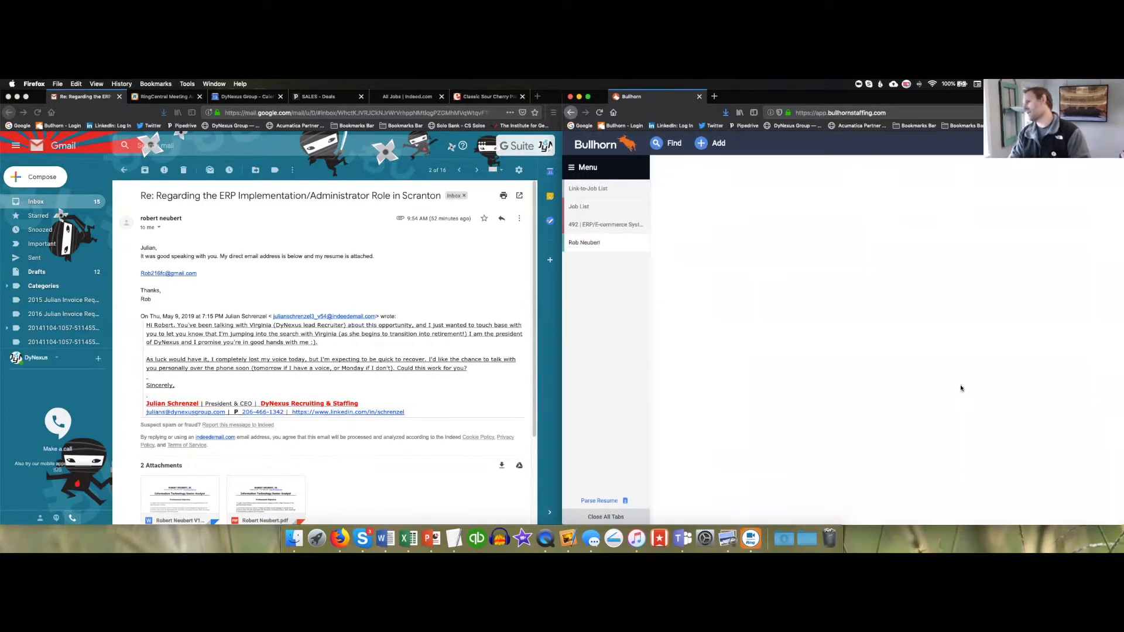
click(585, 242)
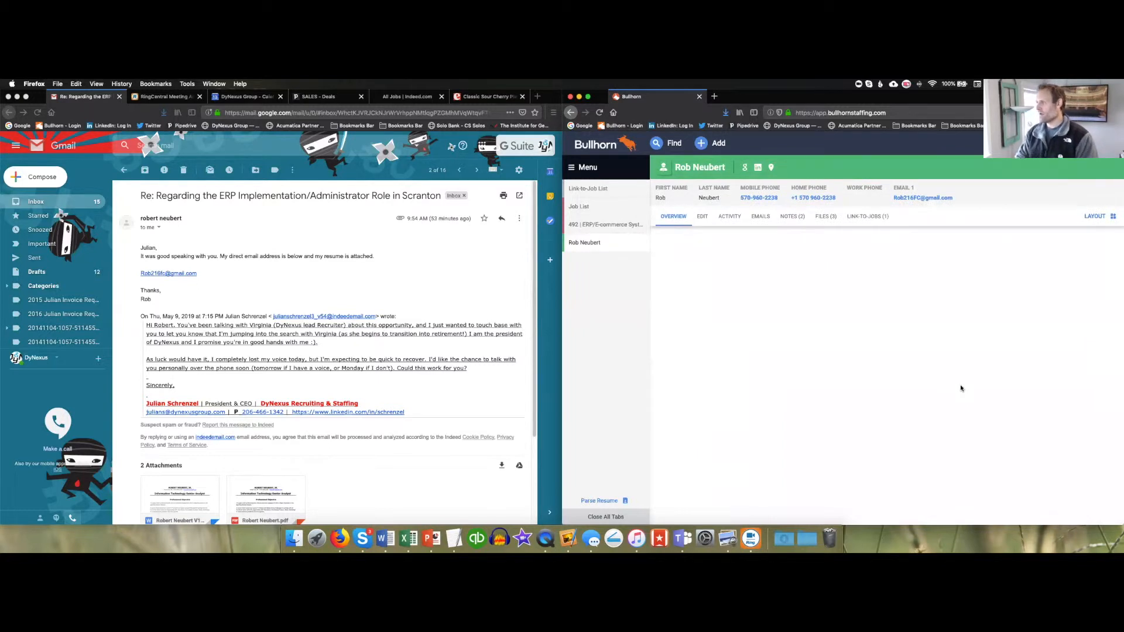
click(672, 215)
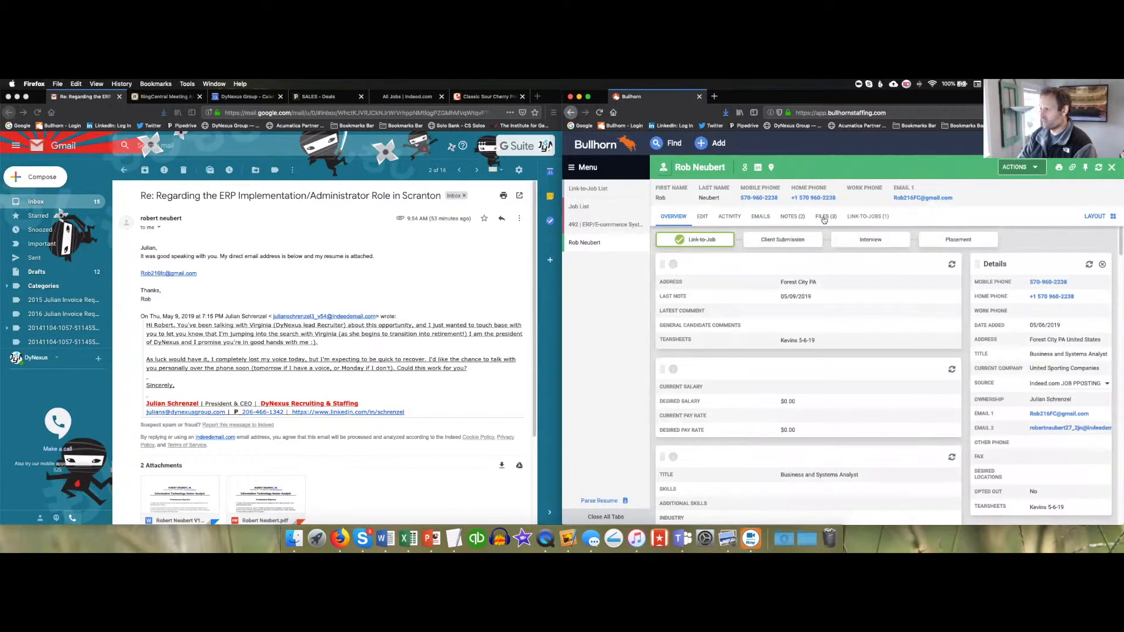
click(822, 215)
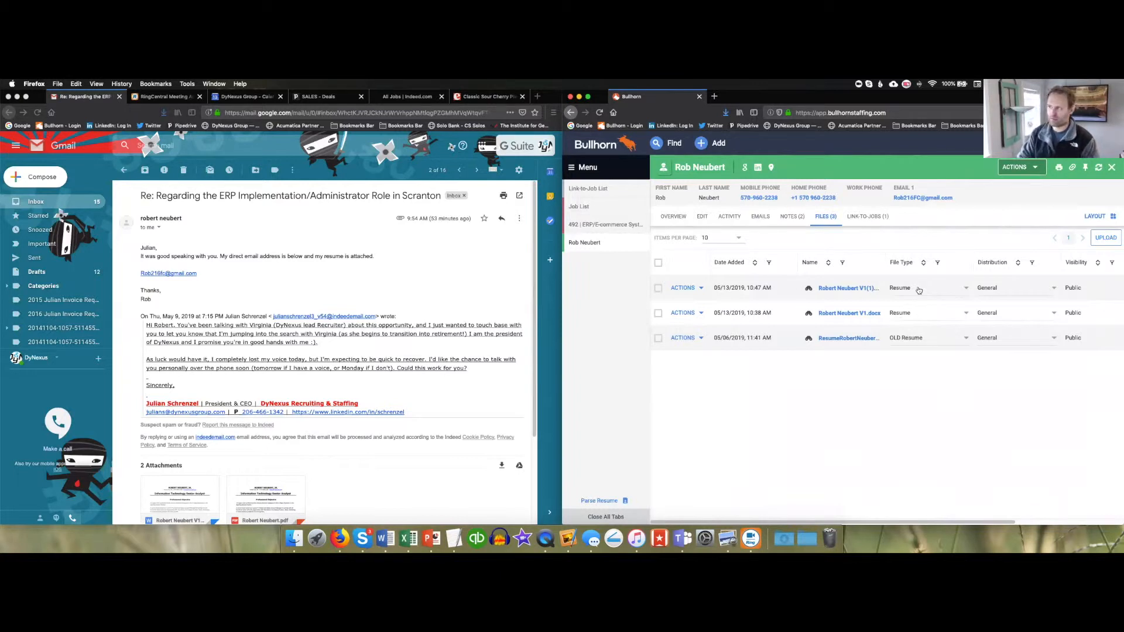
mouse_move(924, 316)
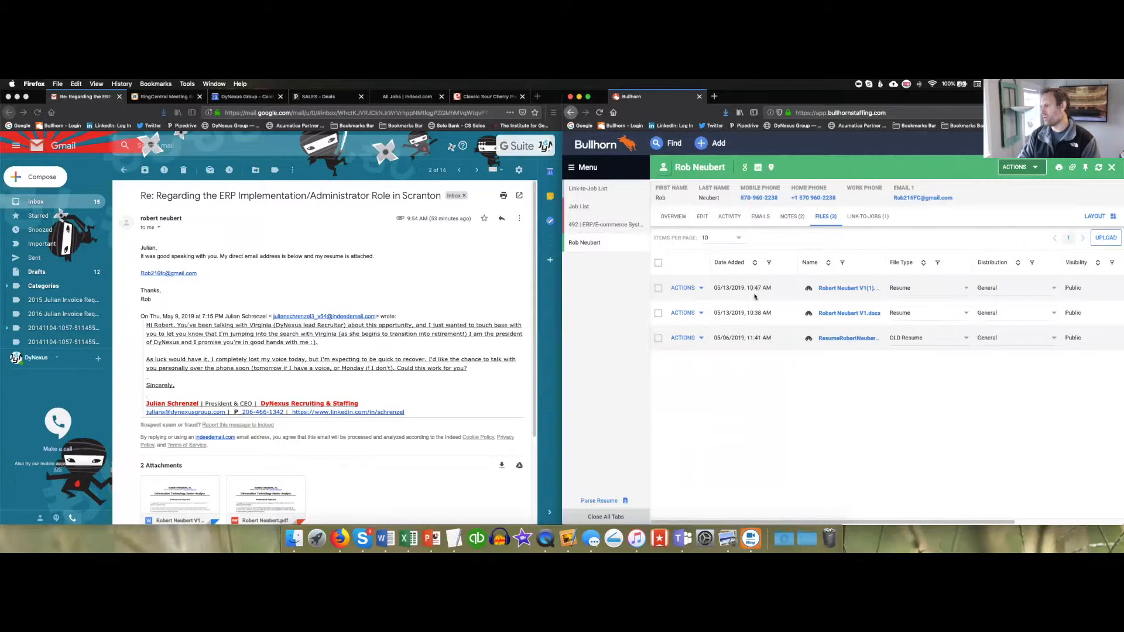
mouse_move(894, 318)
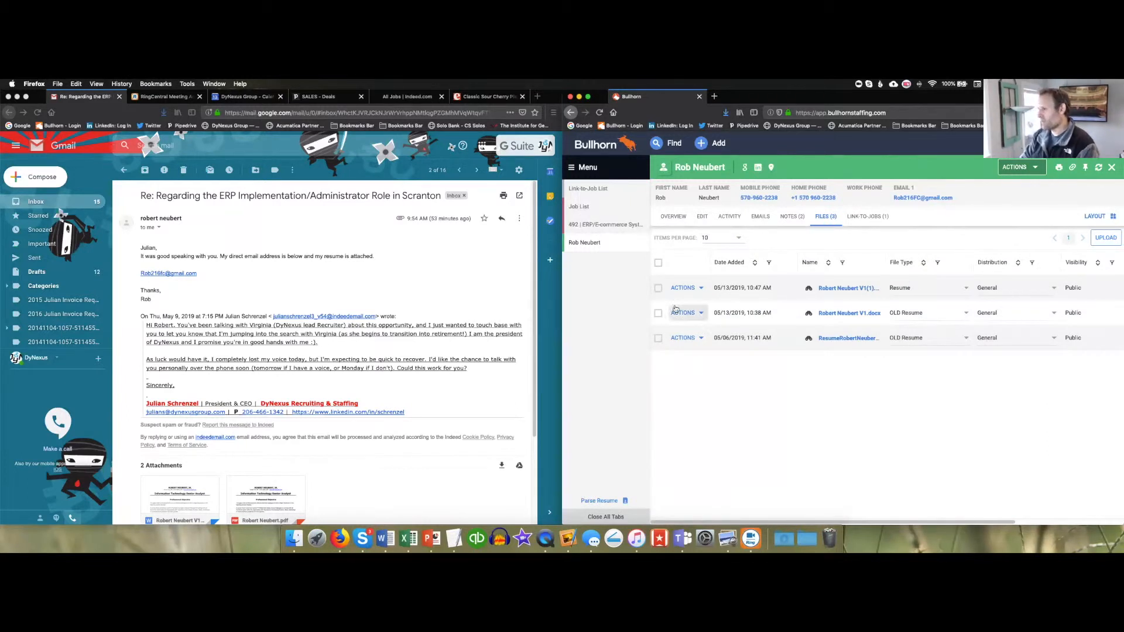
click(658, 313)
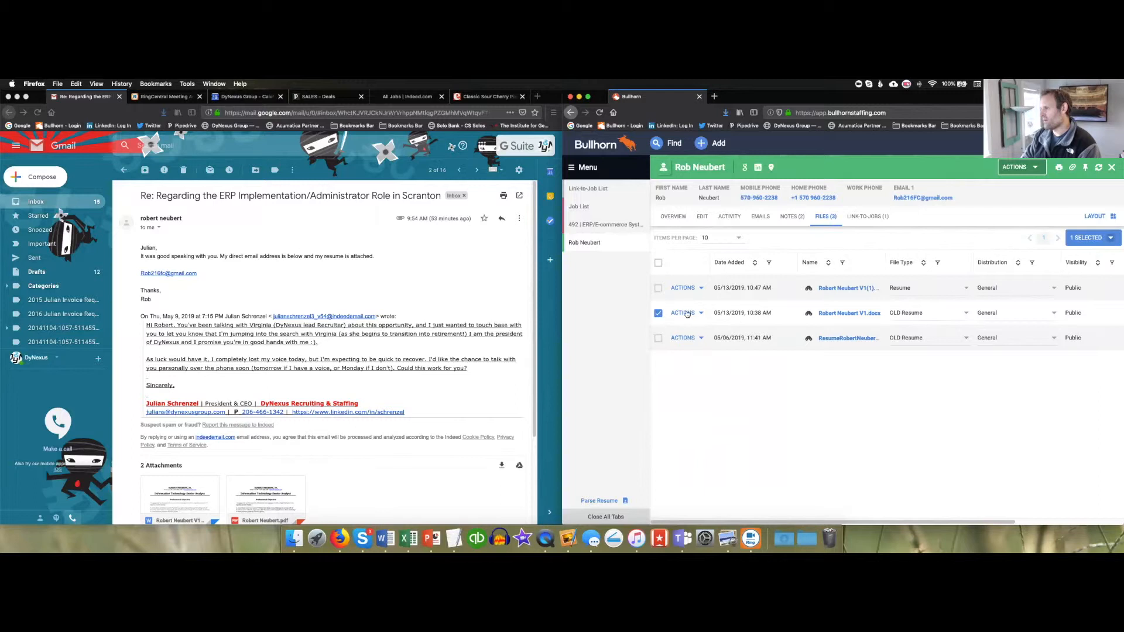
click(682, 313)
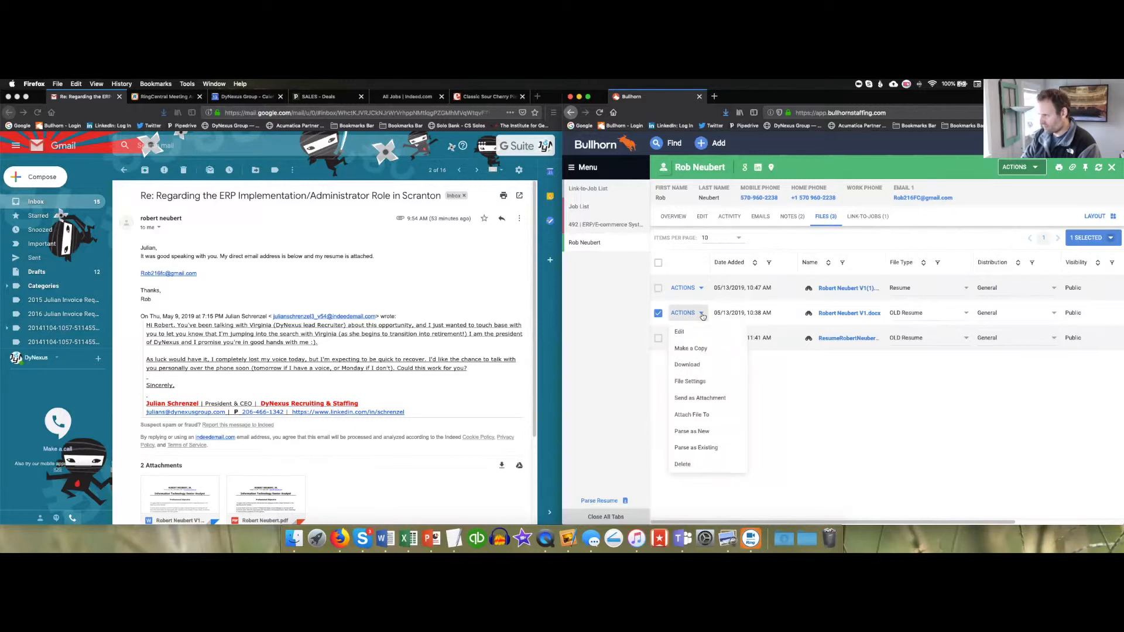
click(681, 464)
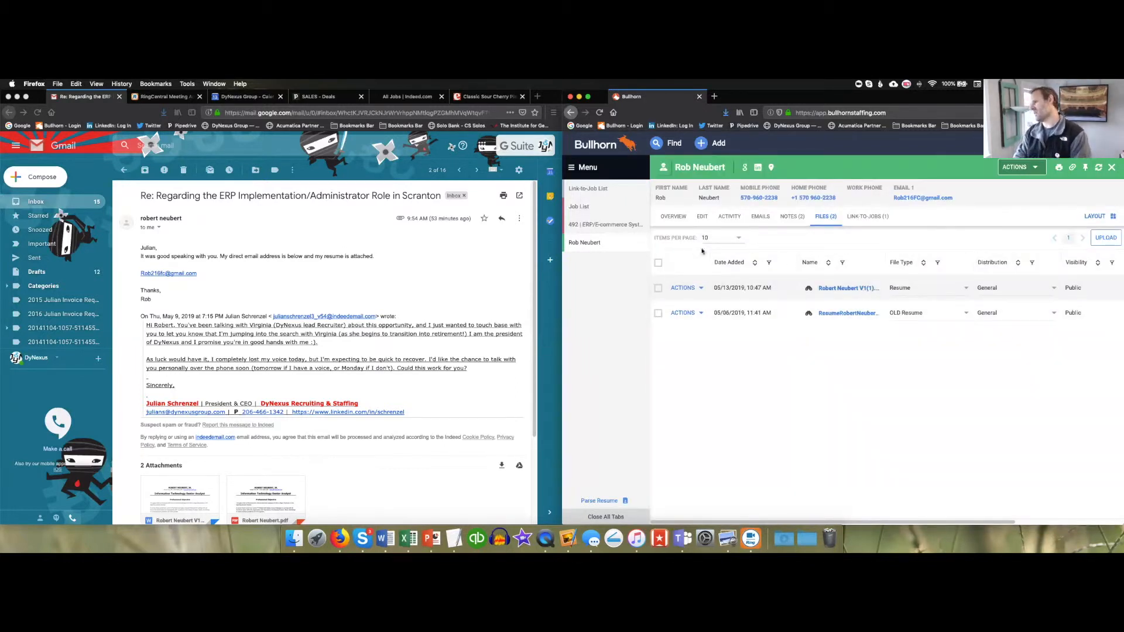
click(672, 216)
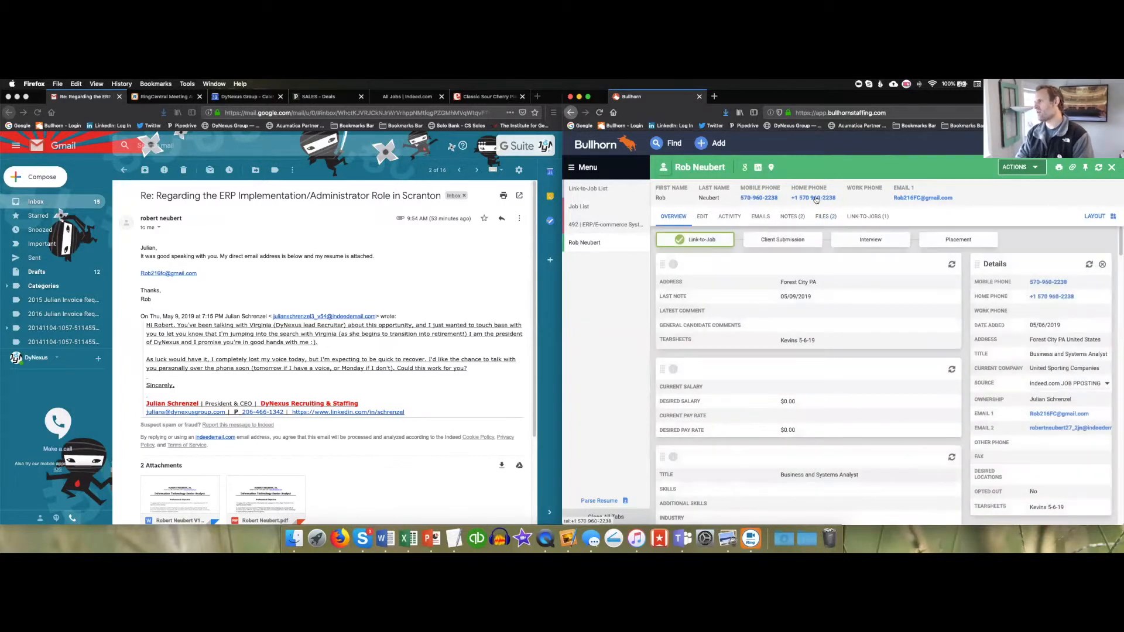
scroll(down, 3)
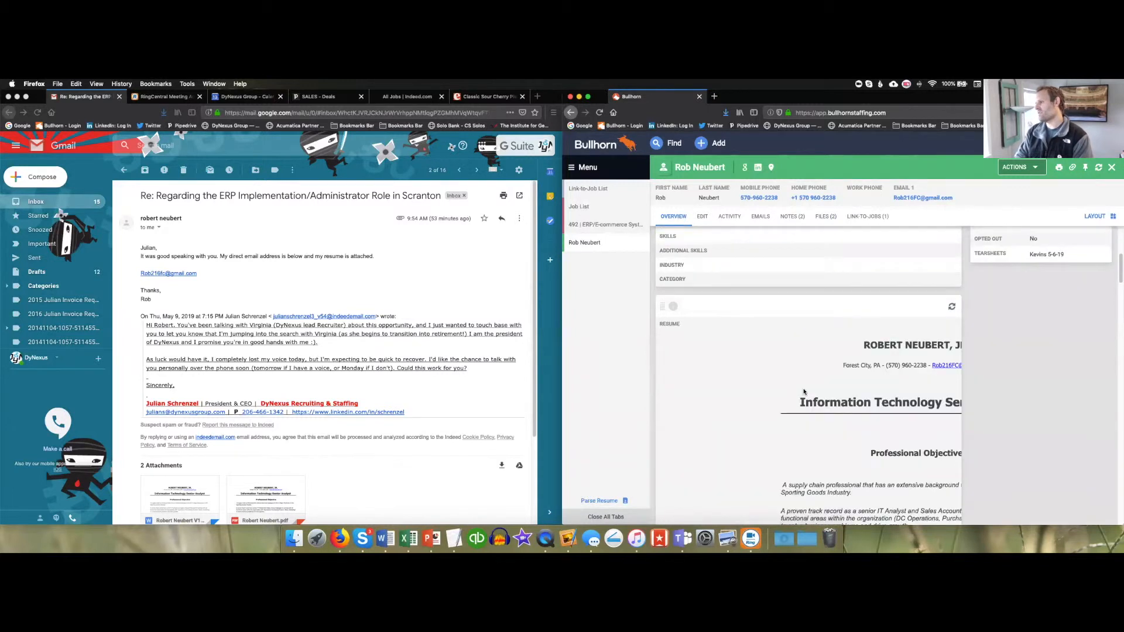
scroll(down, 3)
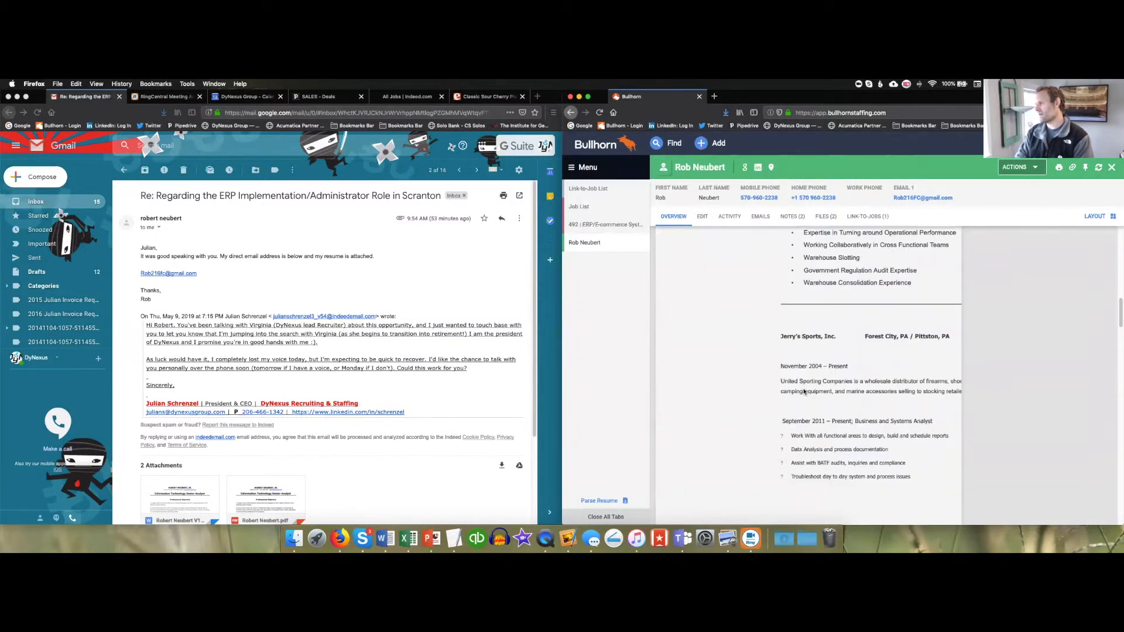
click(672, 215)
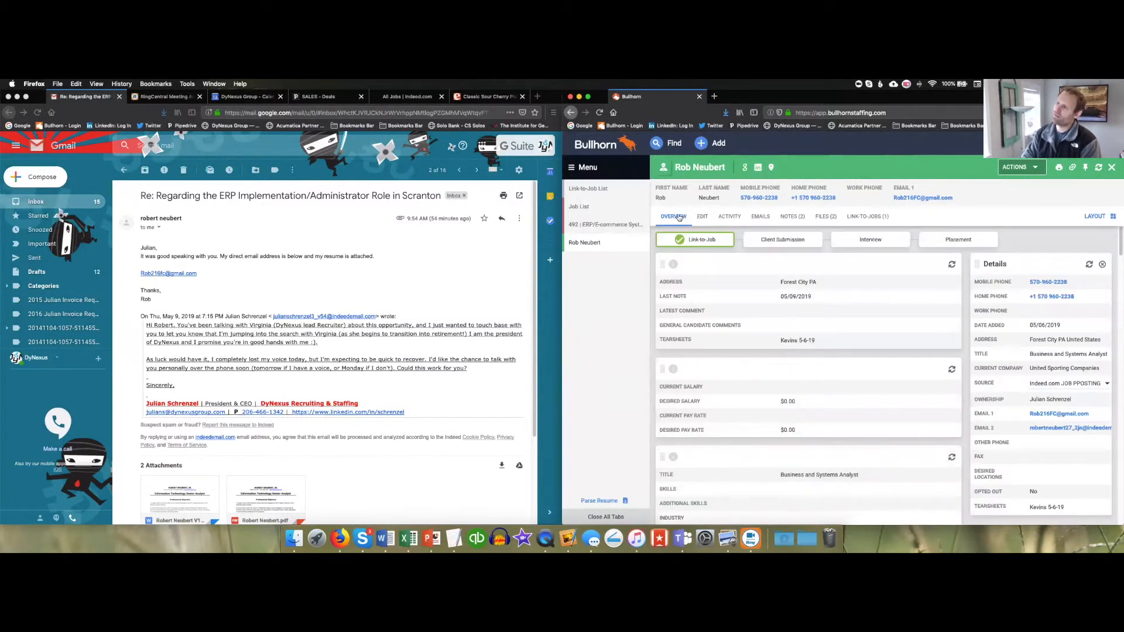